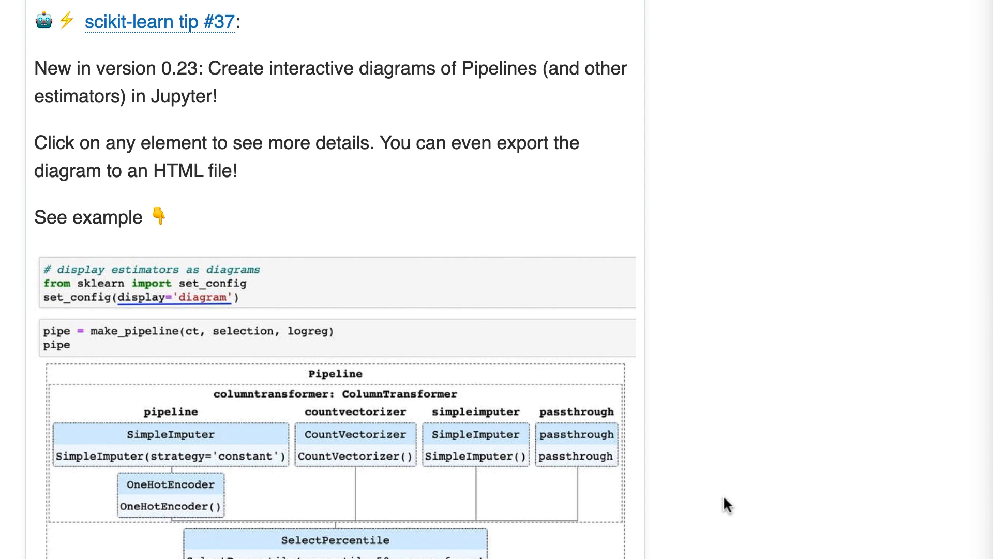
mouse_move(474, 133)
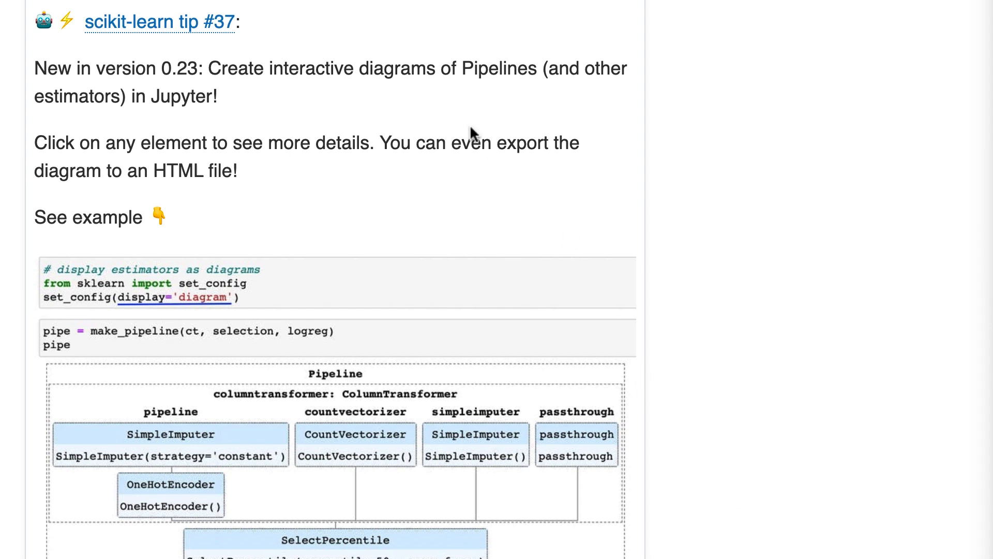
mouse_move(467, 93)
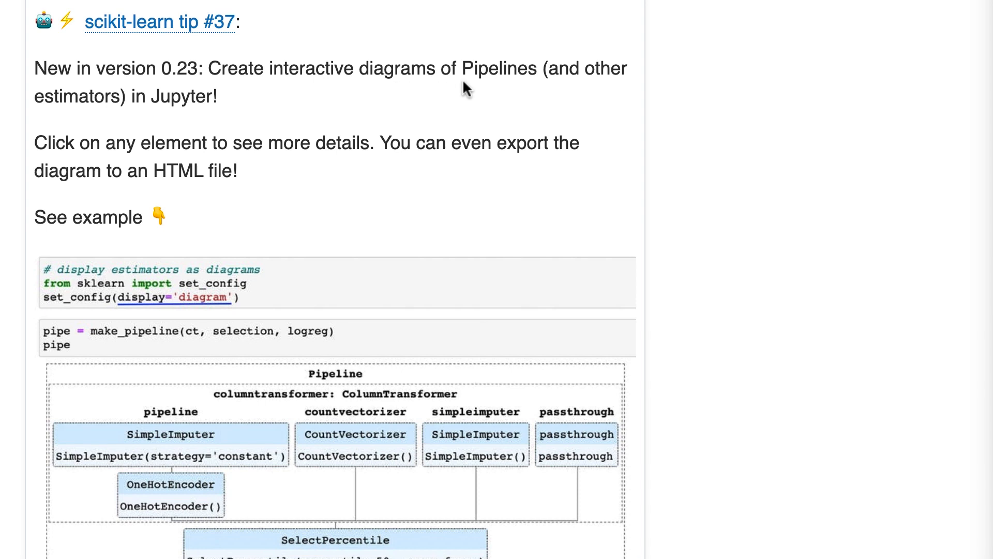
mouse_move(544, 112)
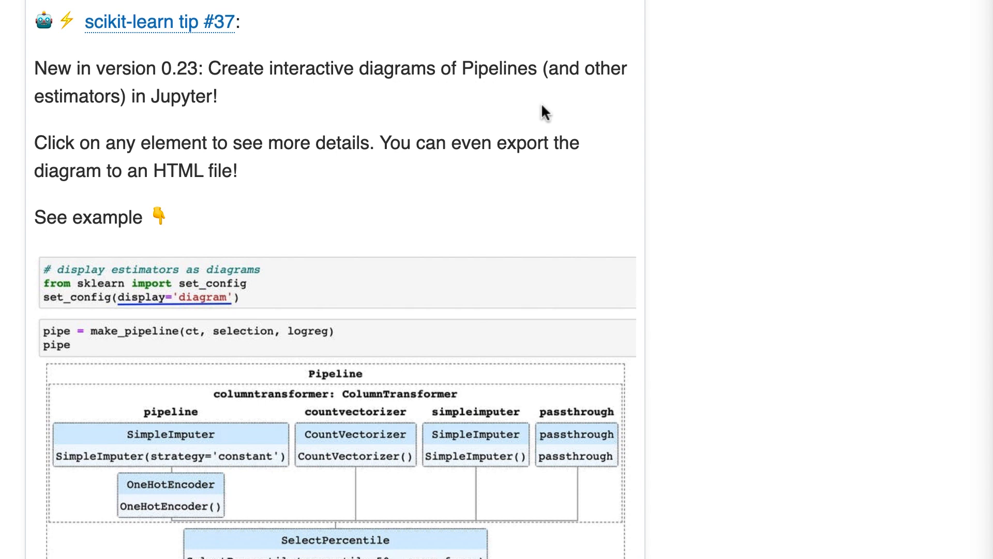
mouse_move(629, 173)
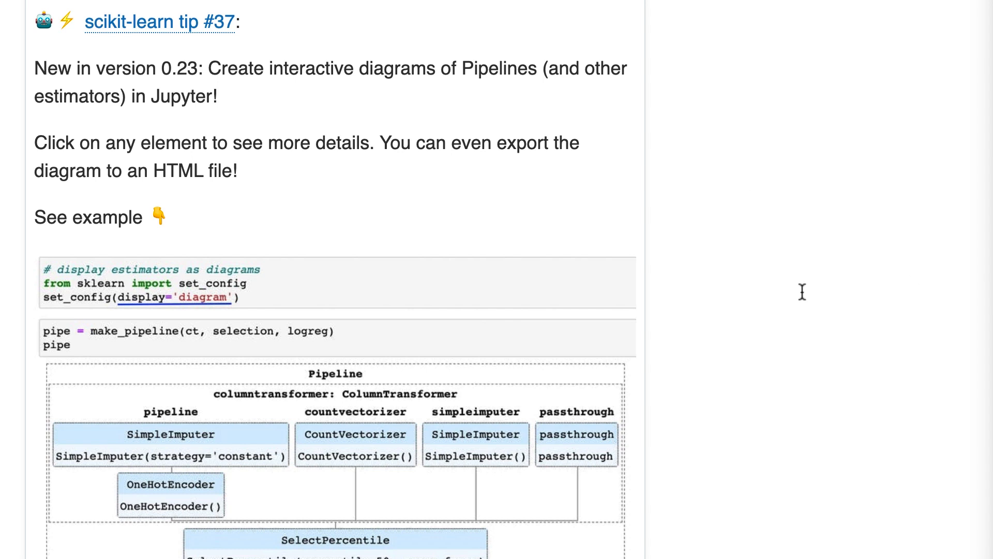
mouse_move(310, 279)
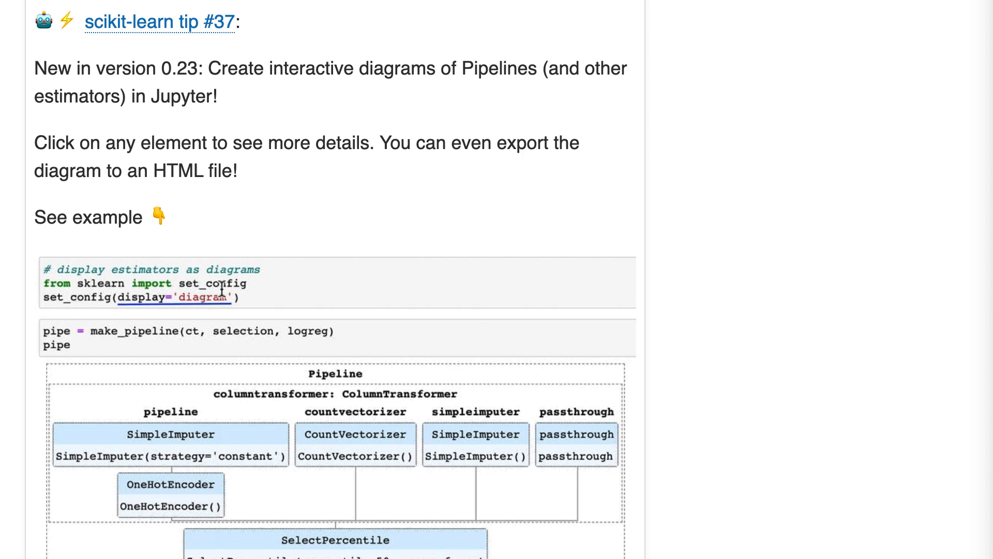
mouse_move(323, 289)
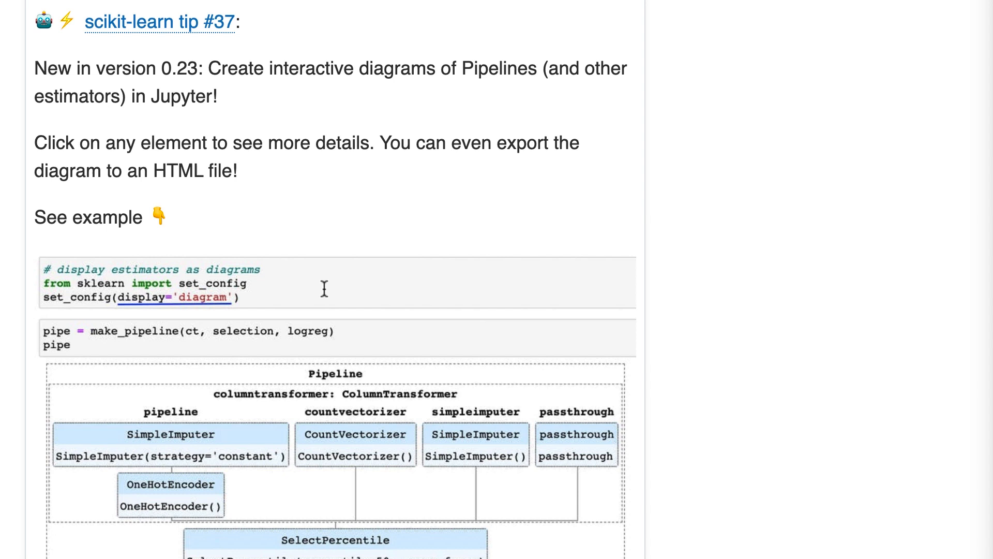
mouse_move(269, 293)
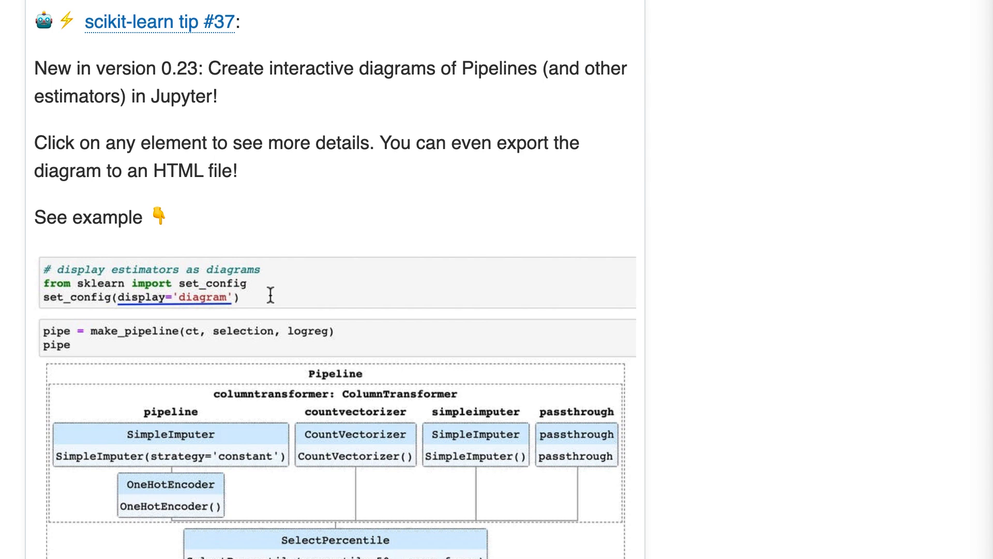
scroll("down", 3)
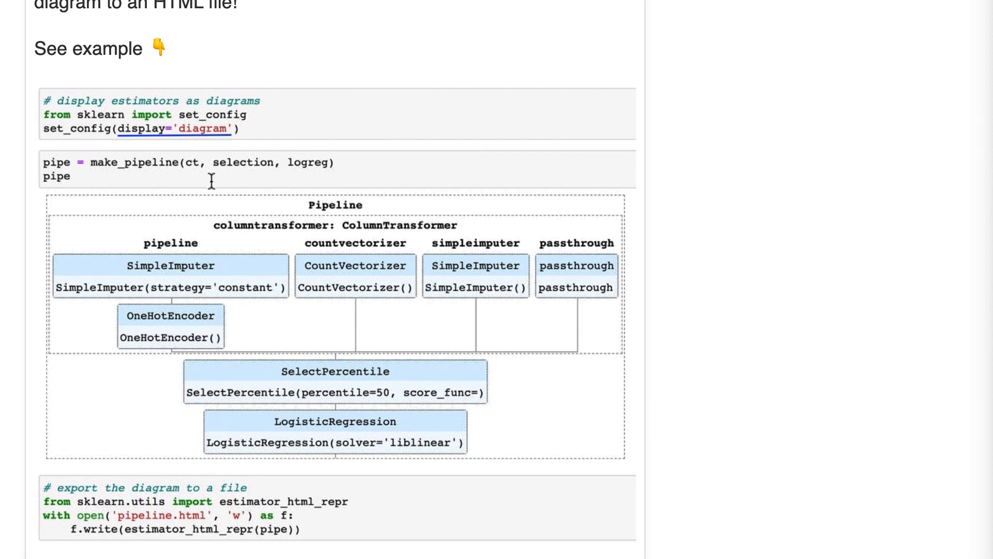
mouse_move(171, 317)
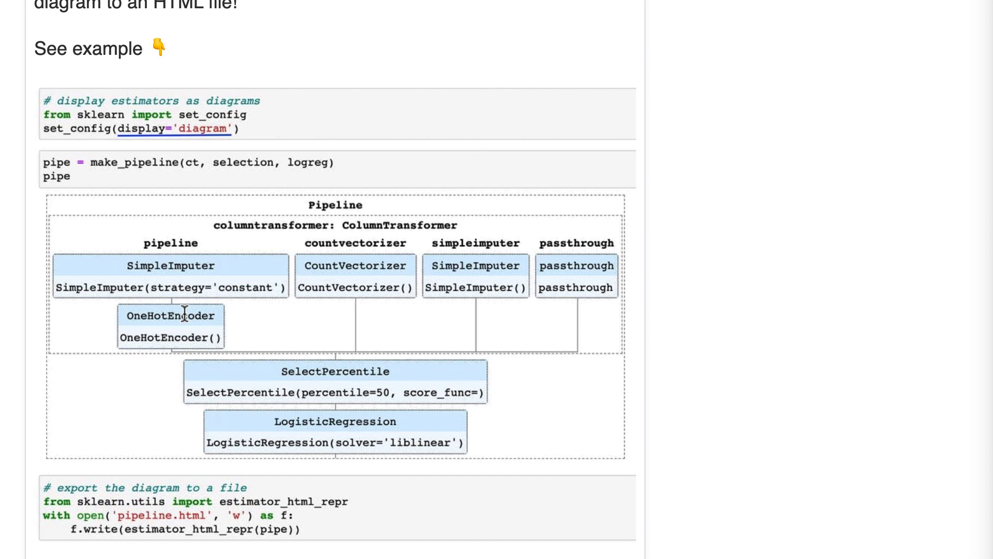
mouse_move(190, 292)
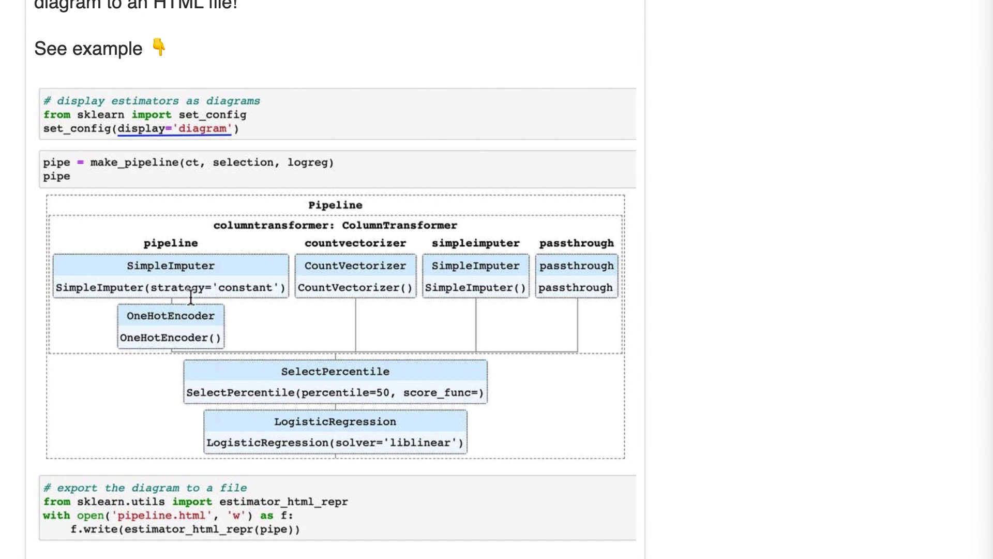
mouse_move(267, 308)
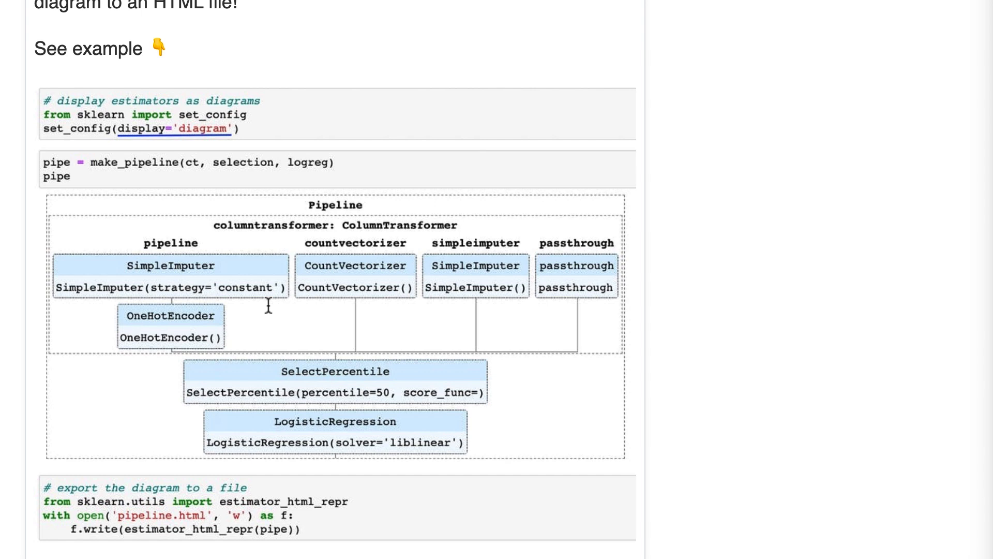
mouse_move(262, 282)
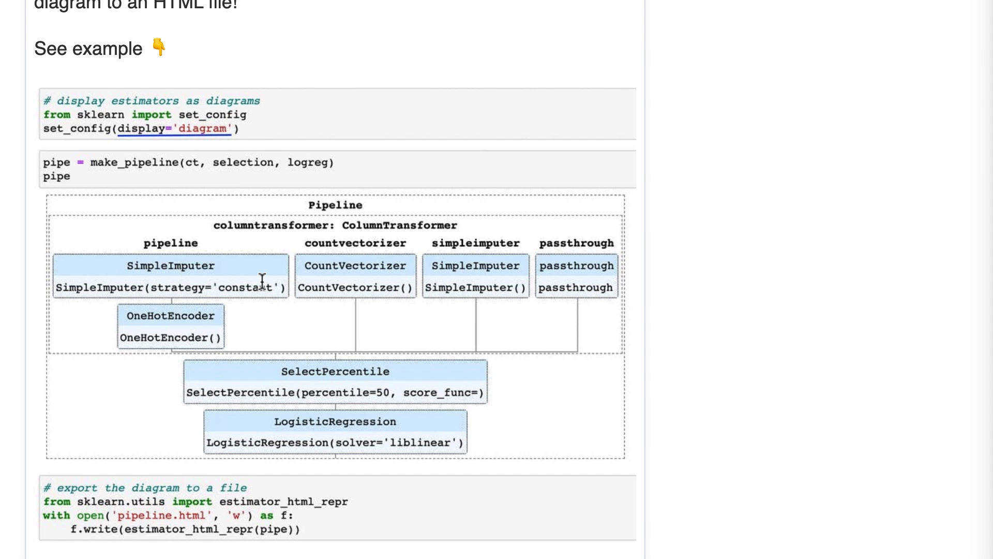
mouse_move(150, 492)
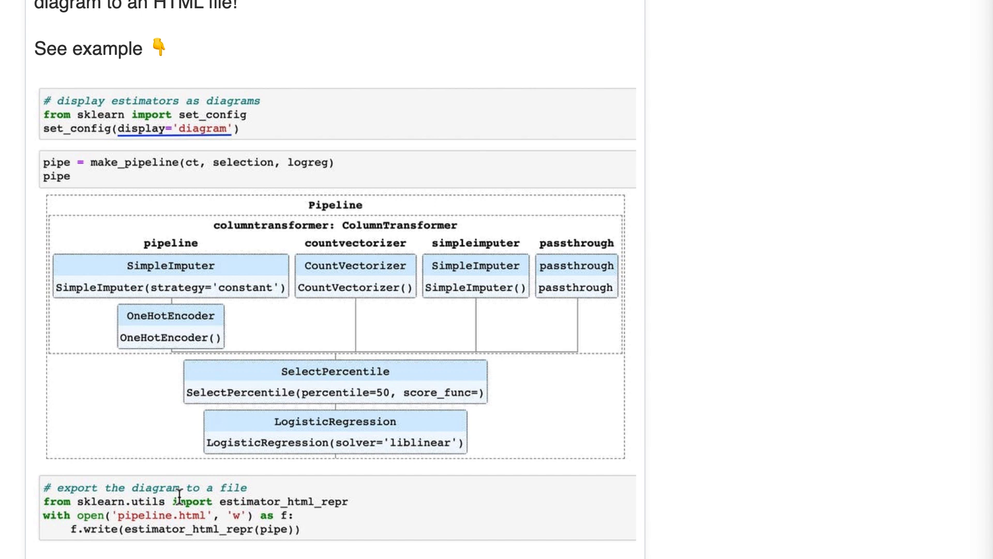
mouse_move(162, 267)
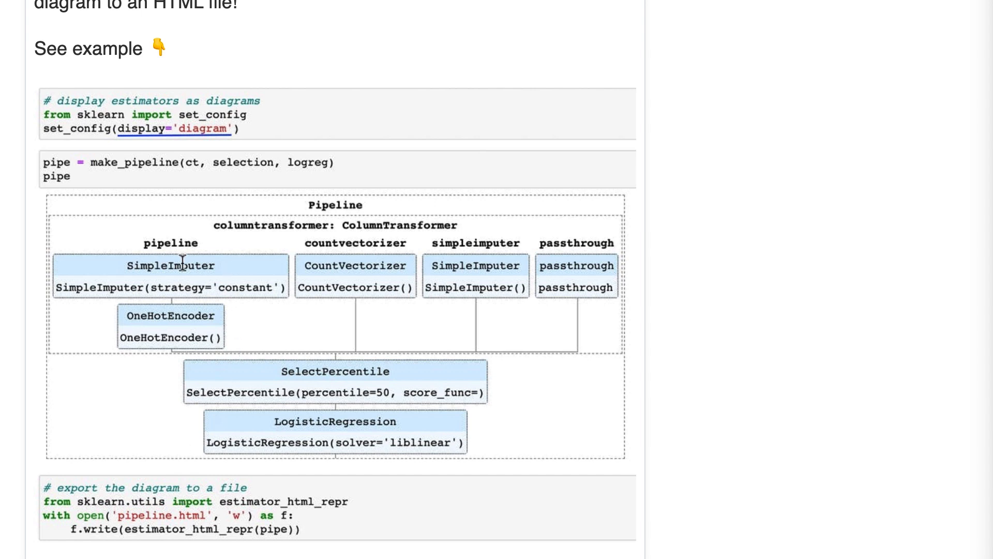
mouse_move(96, 276)
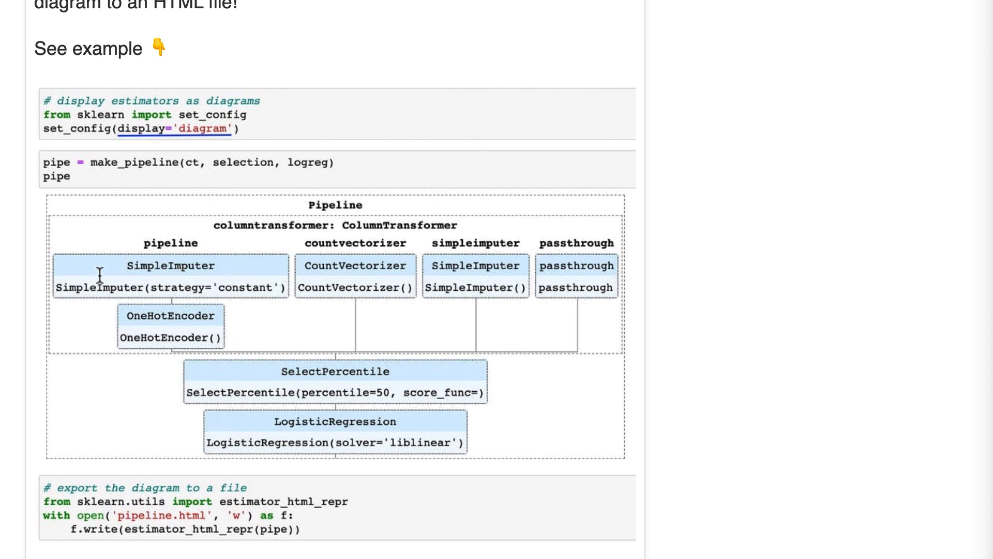
mouse_move(130, 288)
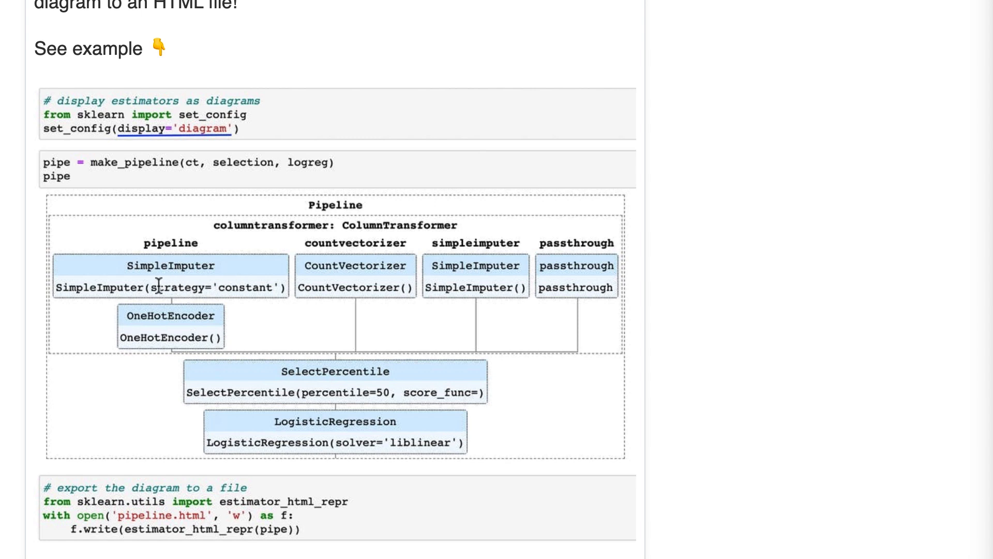
mouse_move(276, 291)
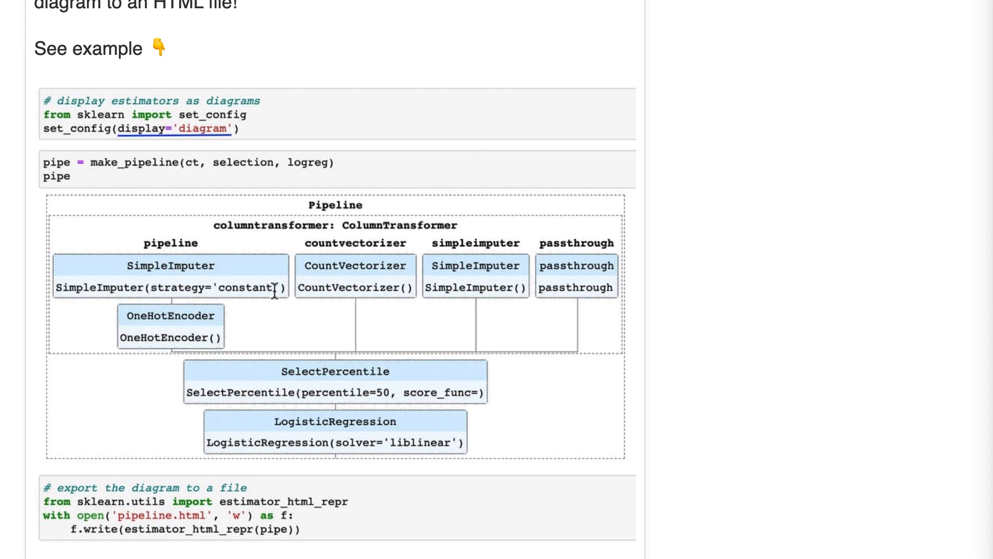
mouse_move(276, 305)
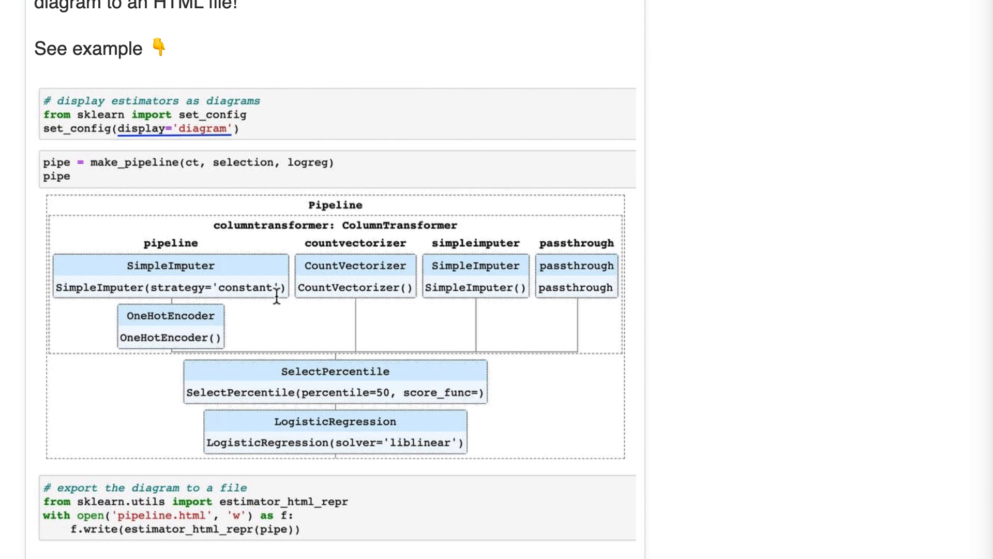
mouse_move(206, 279)
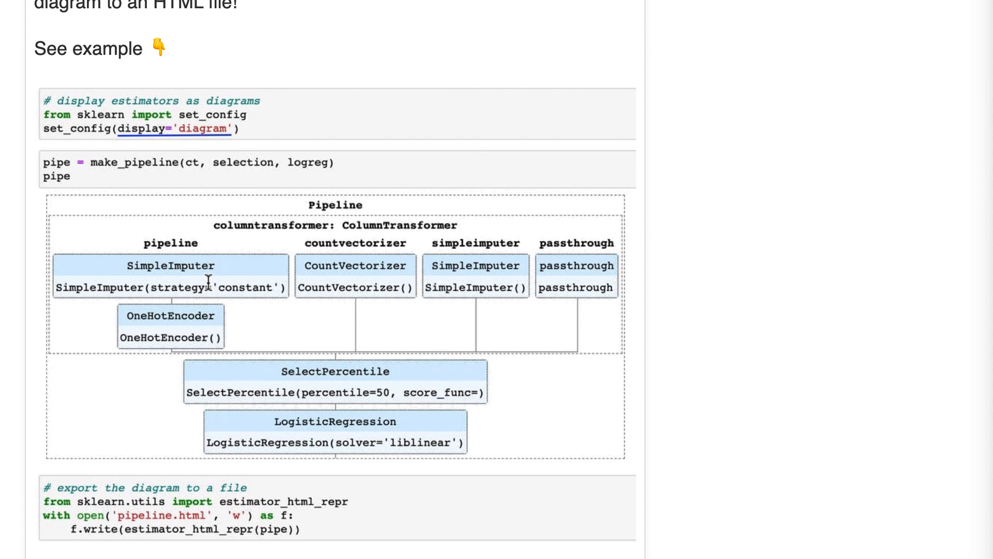